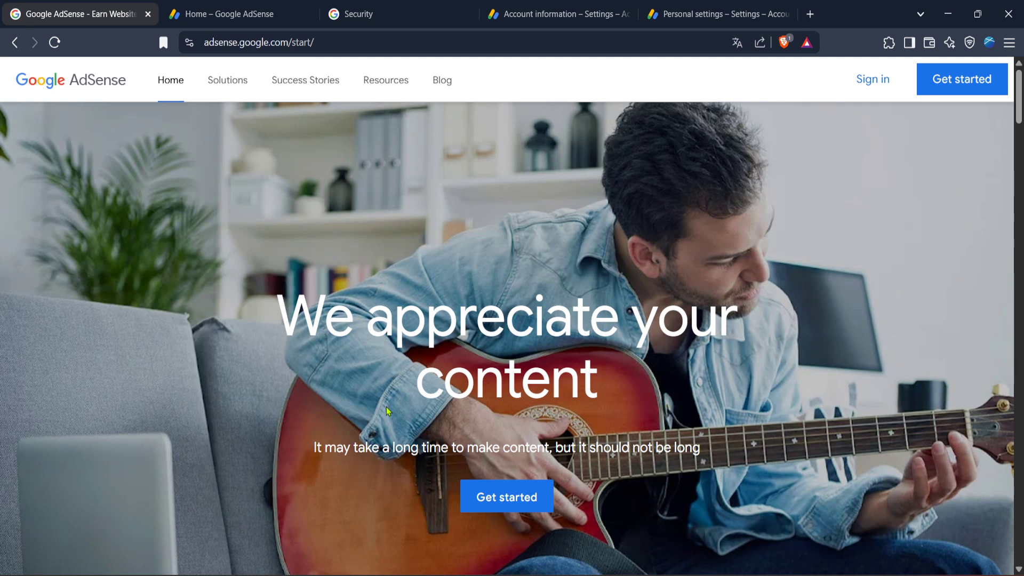
mouse_move(613, 237)
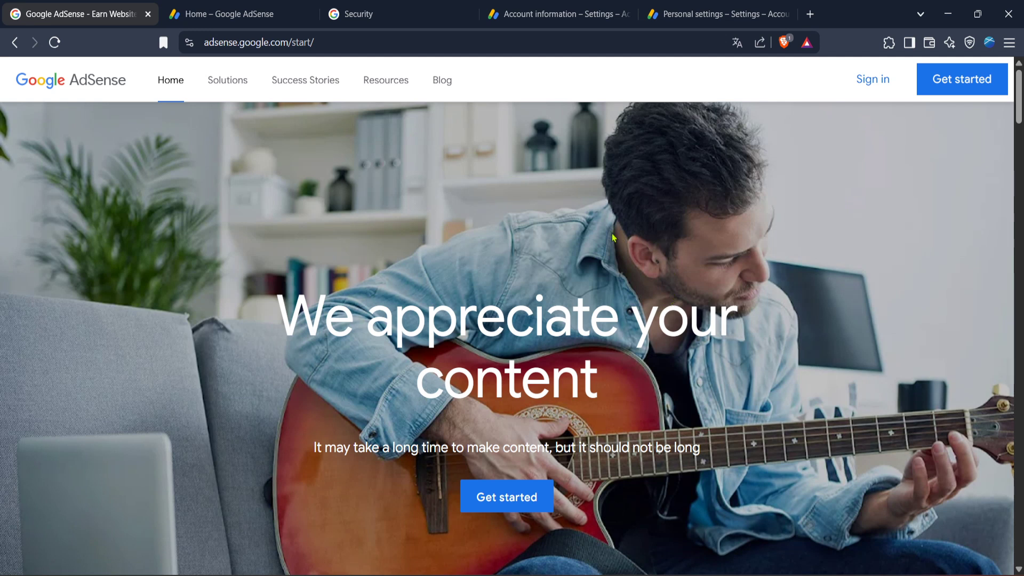
mouse_move(655, 219)
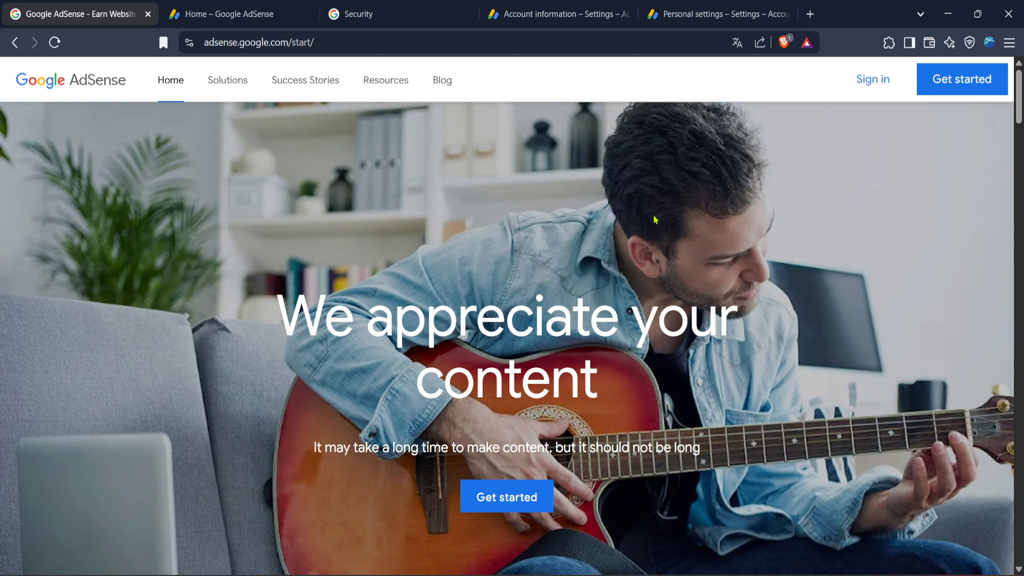
mouse_move(676, 229)
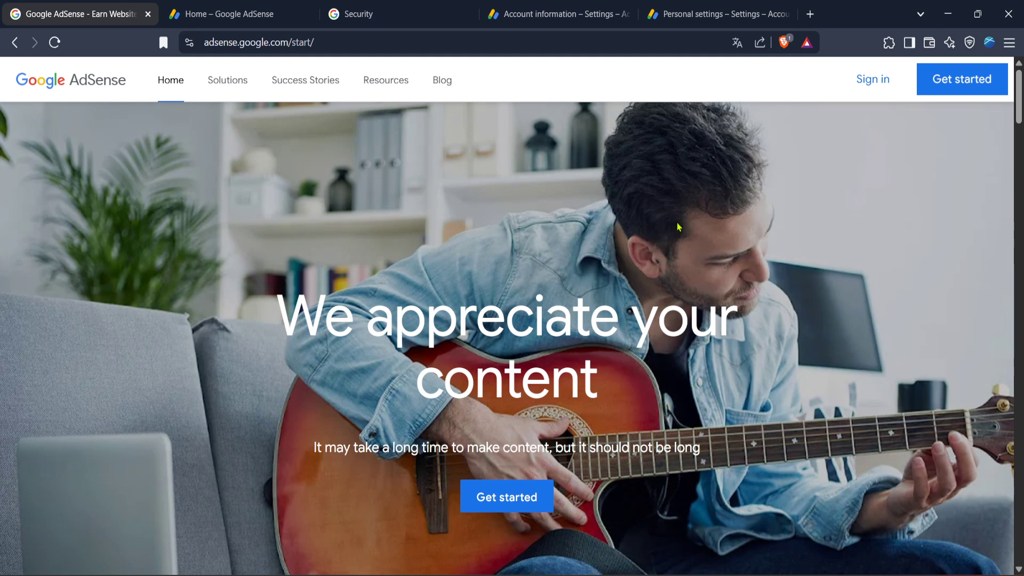
mouse_move(731, 229)
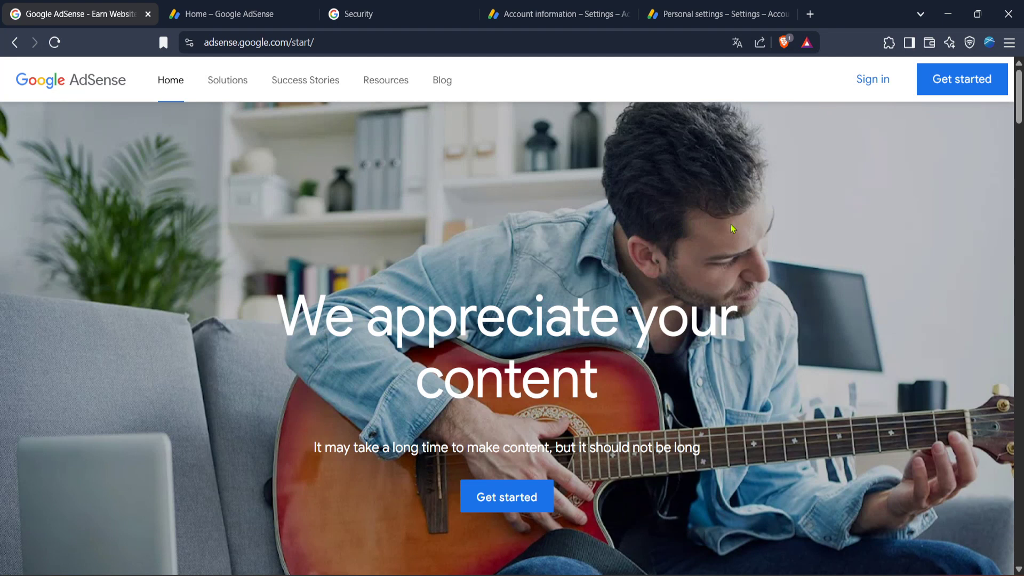
mouse_move(889, 103)
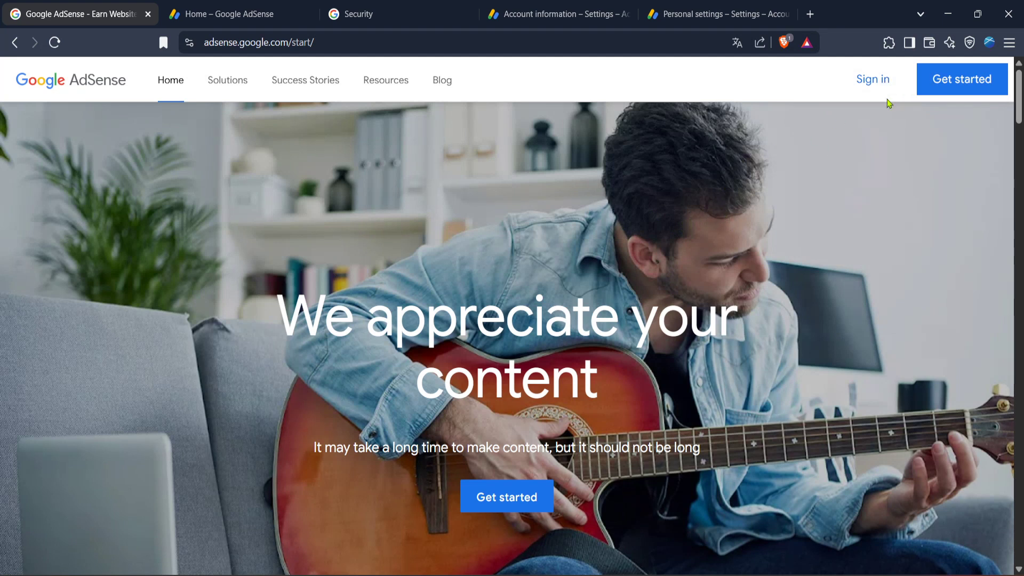
mouse_move(847, 146)
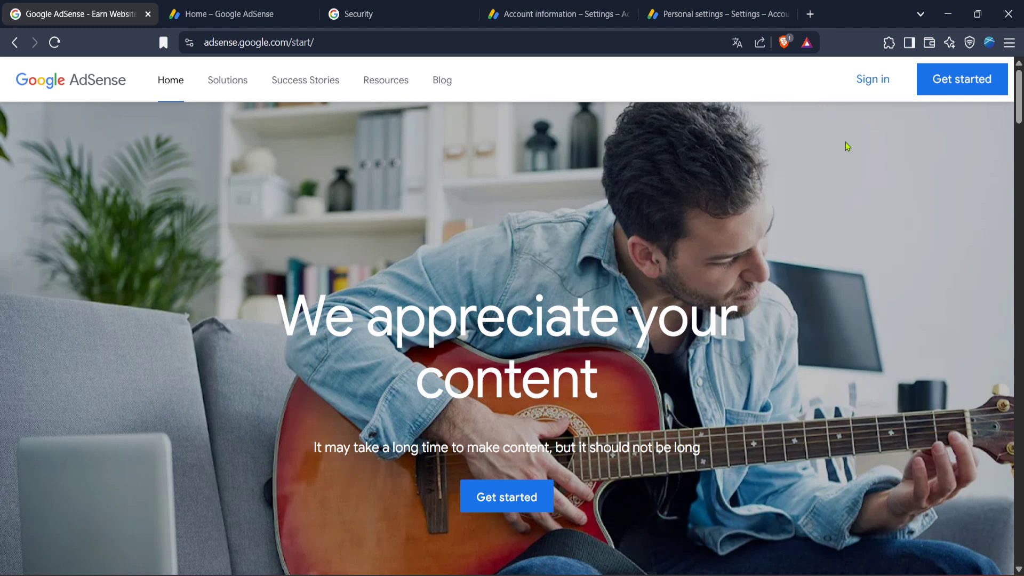
mouse_move(830, 180)
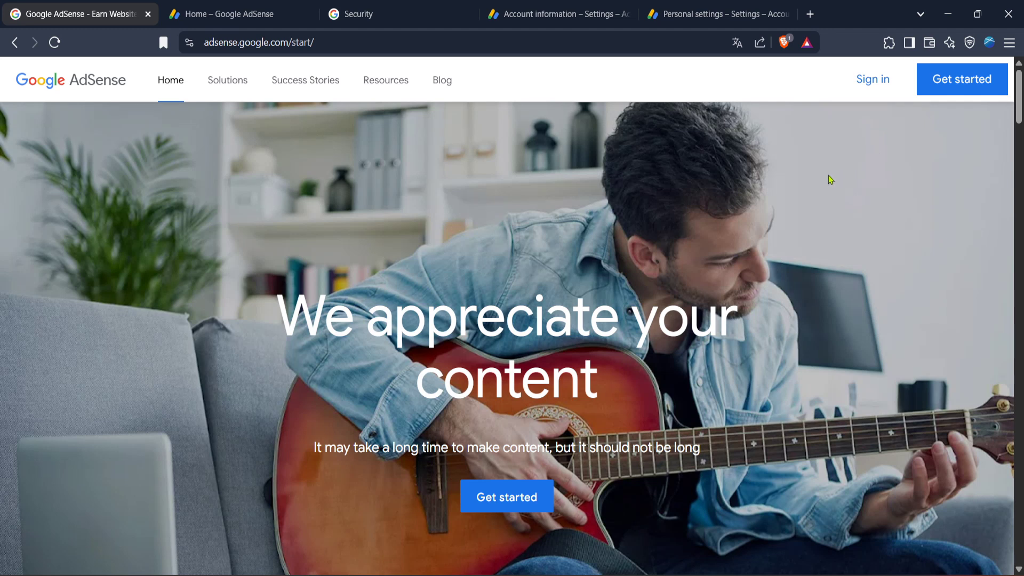
mouse_move(820, 183)
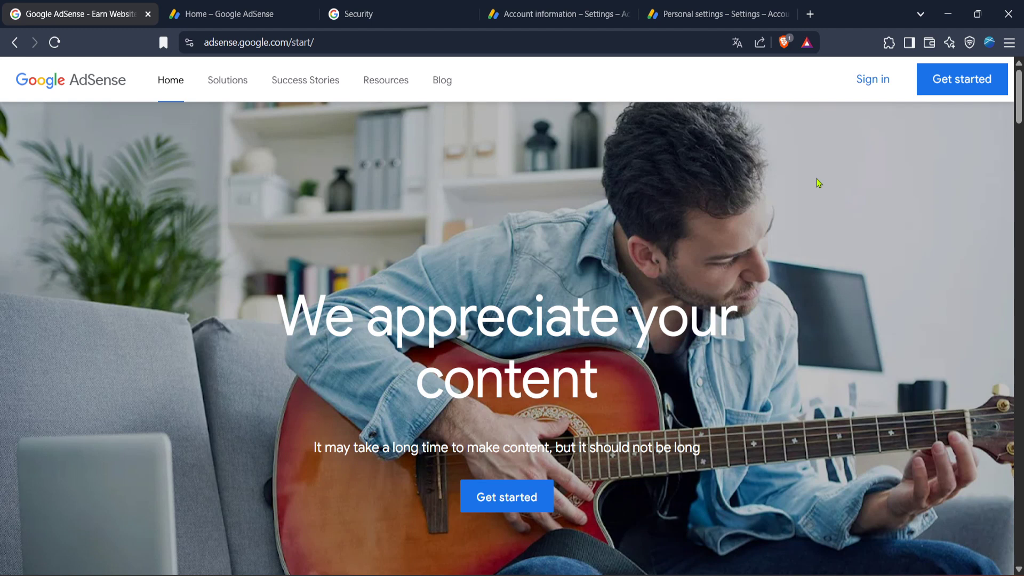
- Switch to the AdSense Home tab and scroll the left navigation menu
click(236, 14)
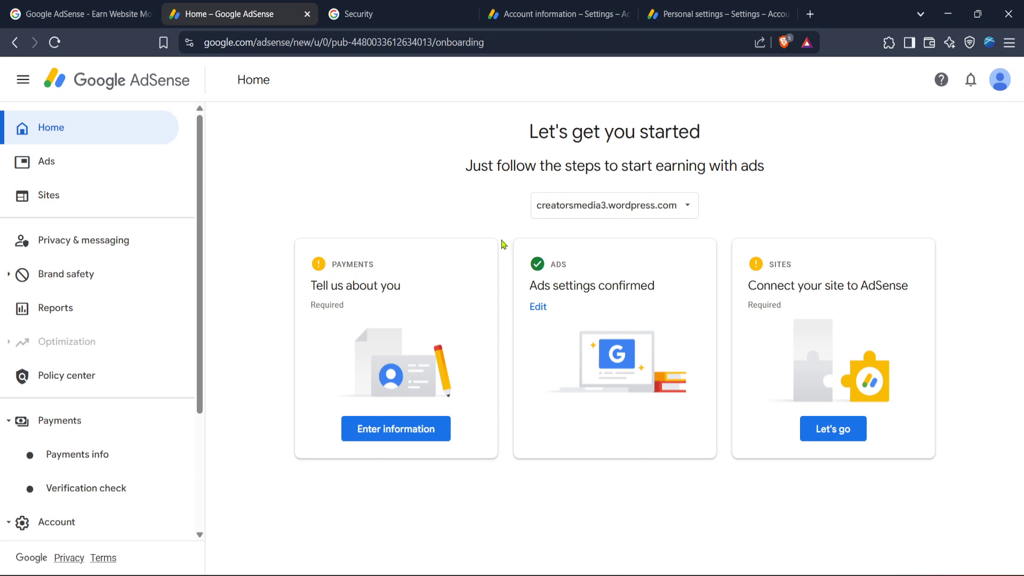
mouse_move(199, 296)
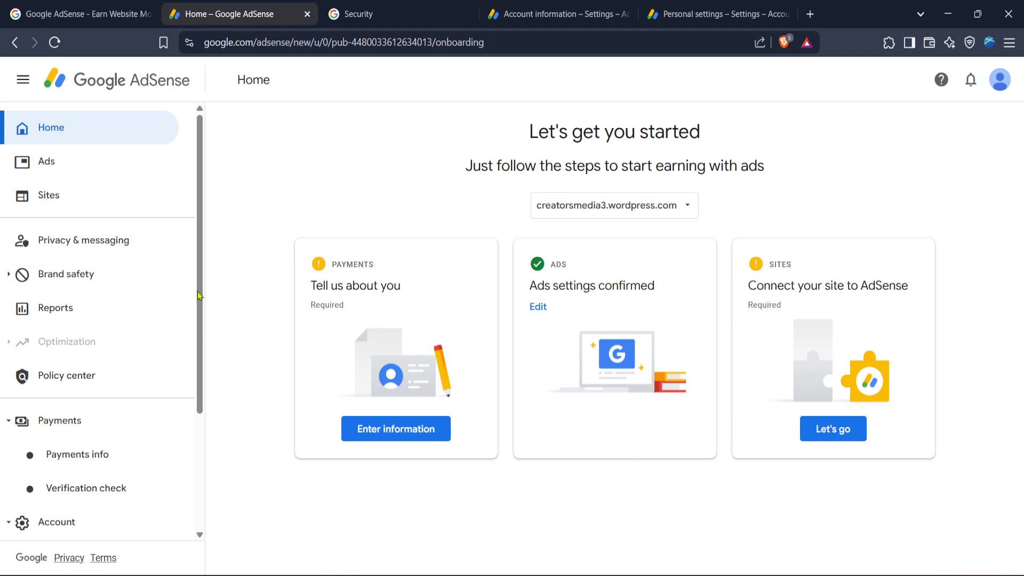
mouse_move(76, 420)
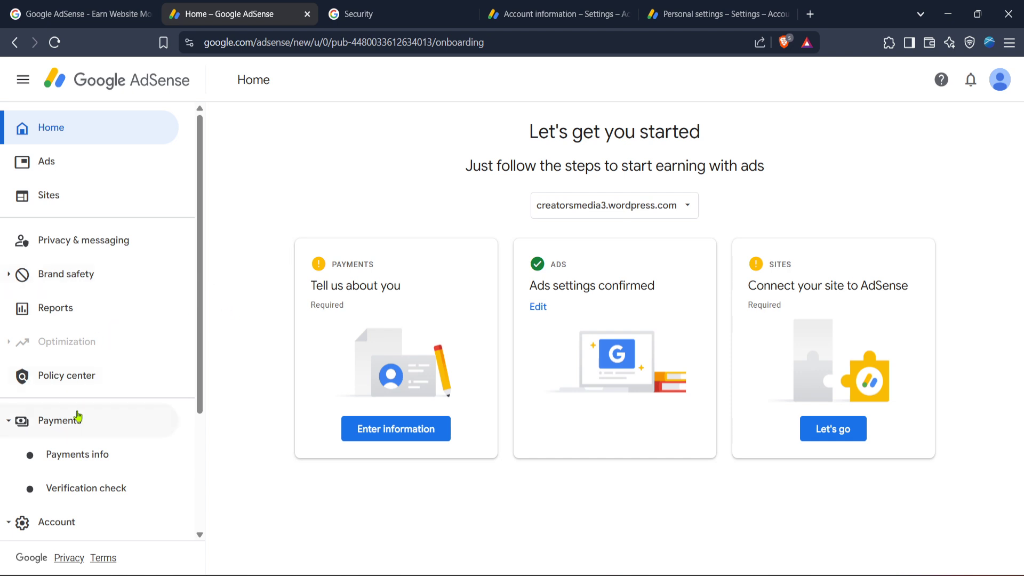
scroll(down, 3)
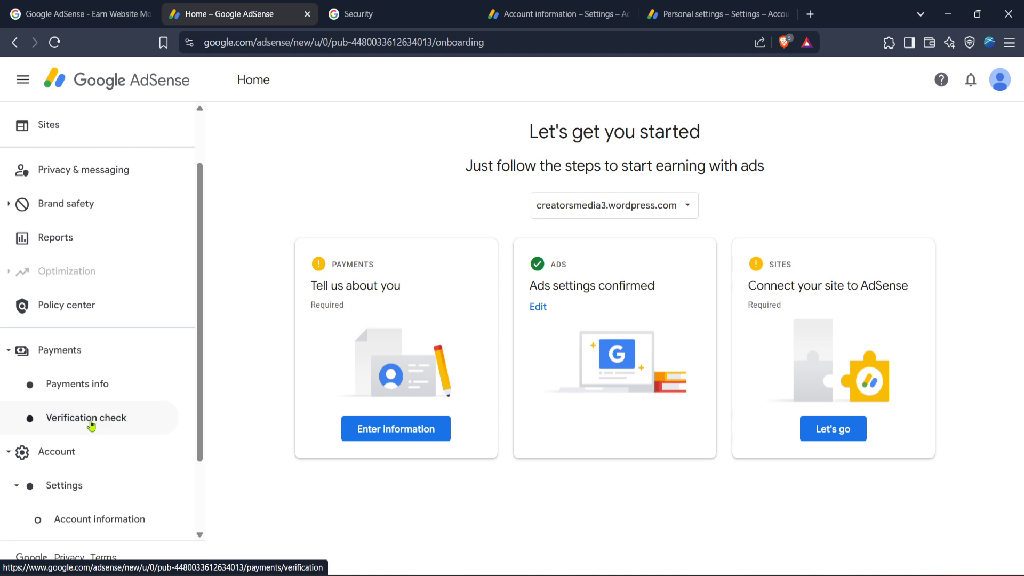
- Open Verification check under Payments to reach the identity verification prompt
click(85, 418)
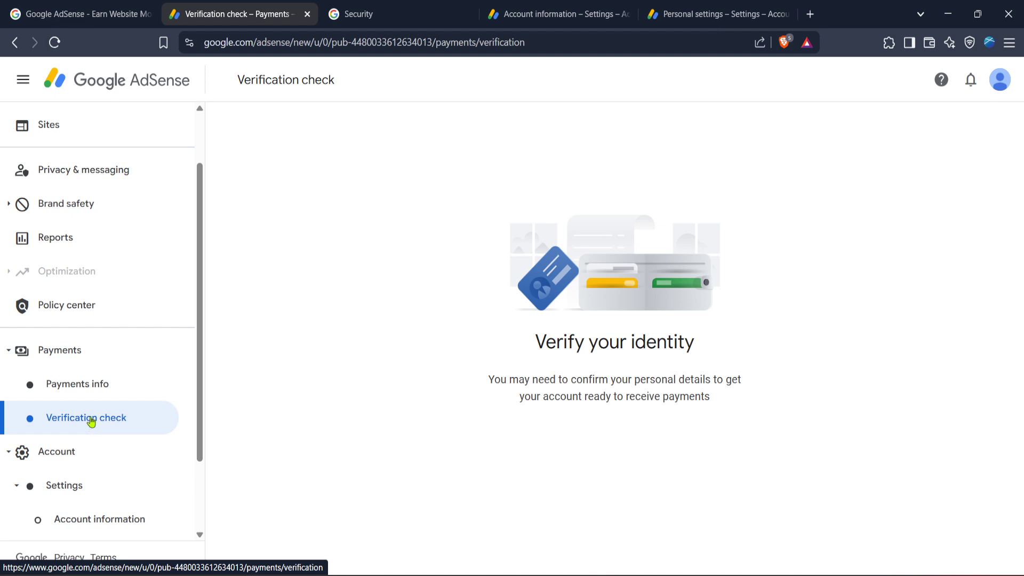
mouse_move(98, 424)
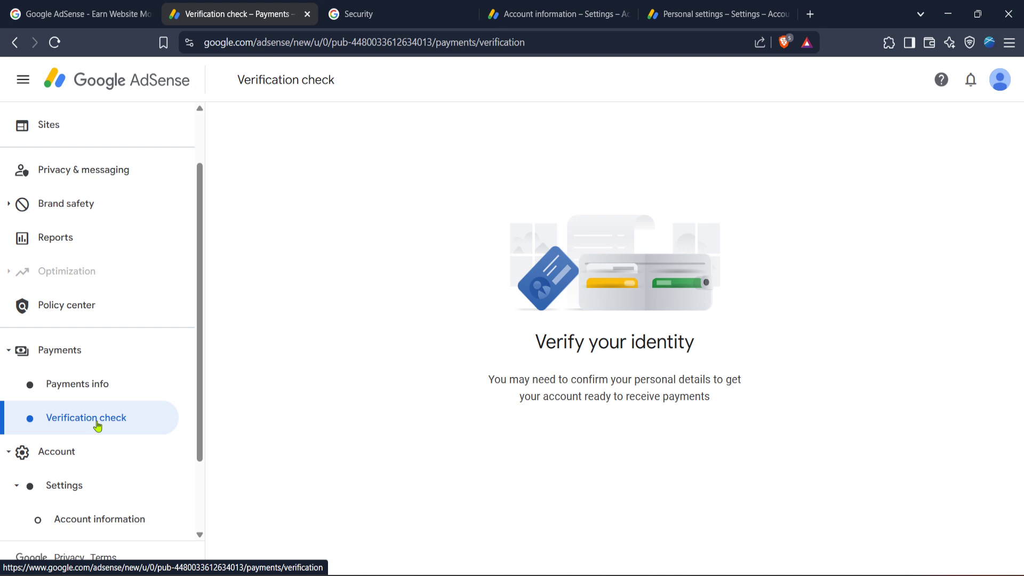
mouse_move(498, 390)
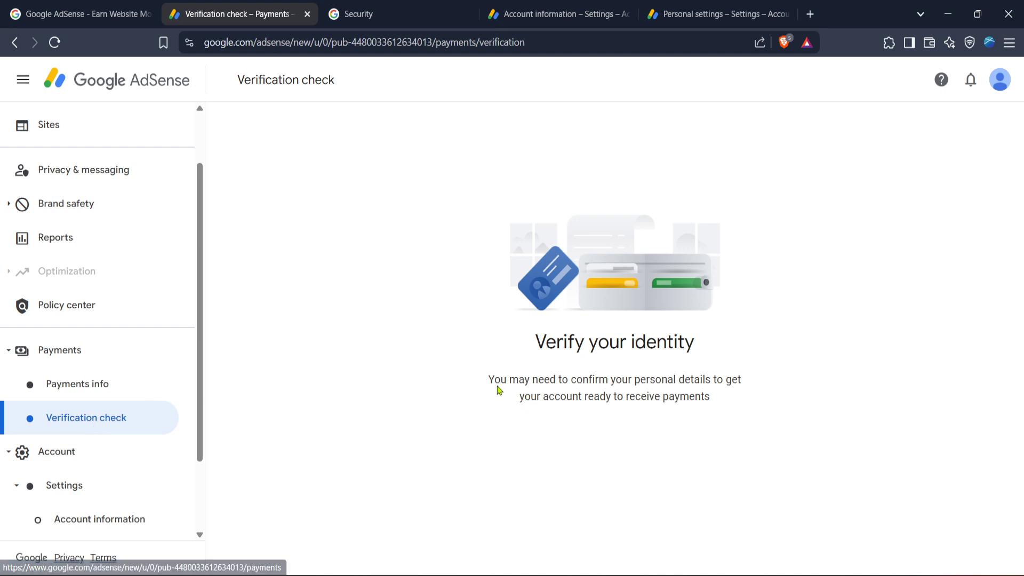
mouse_move(588, 376)
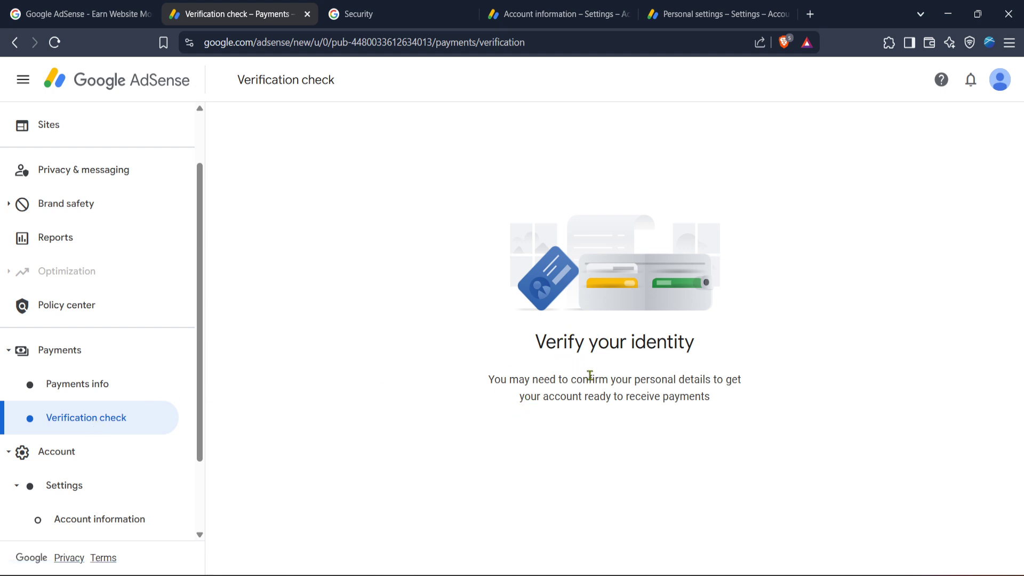
mouse_move(582, 372)
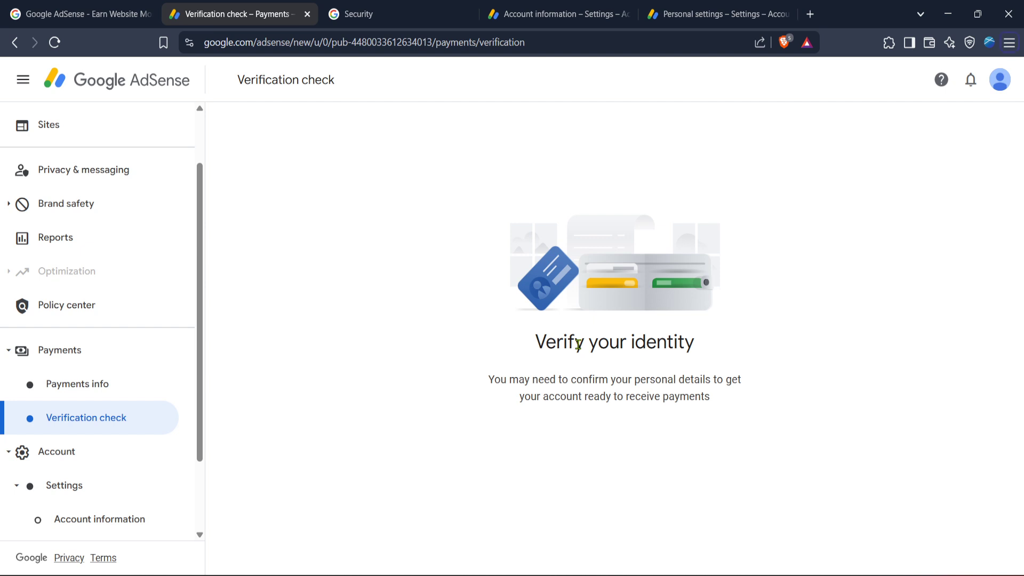
mouse_move(1009, 43)
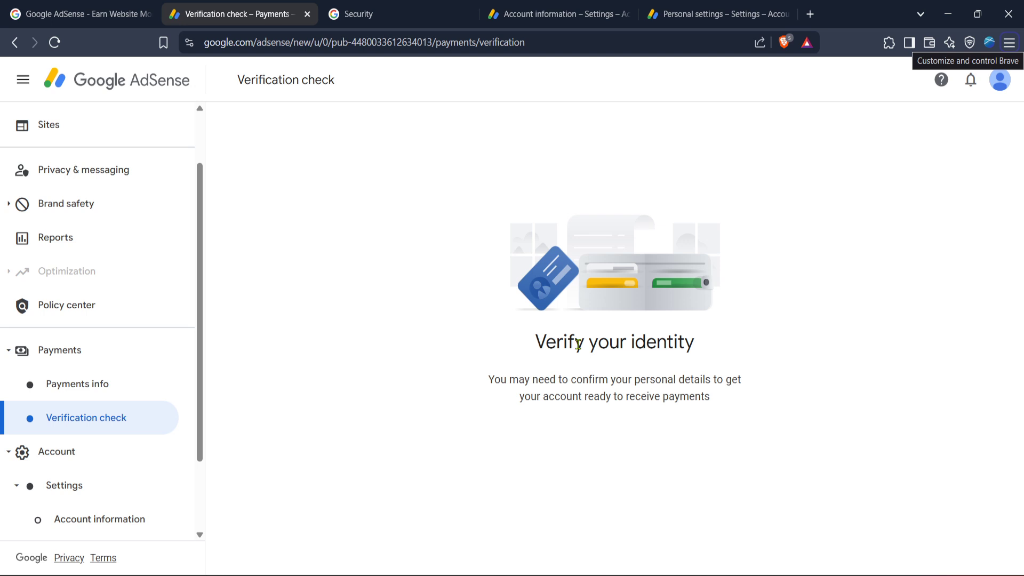
mouse_move(576, 343)
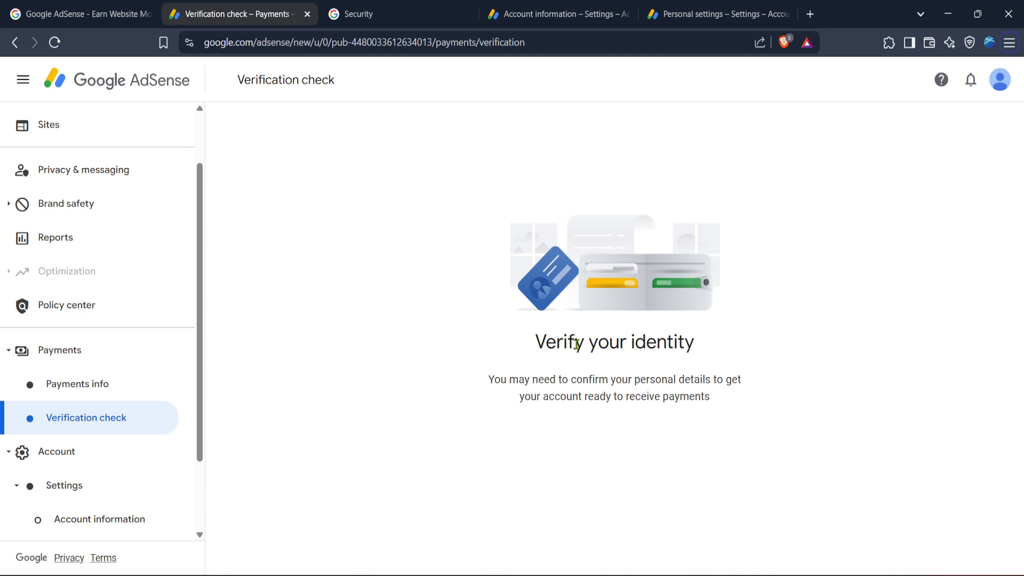